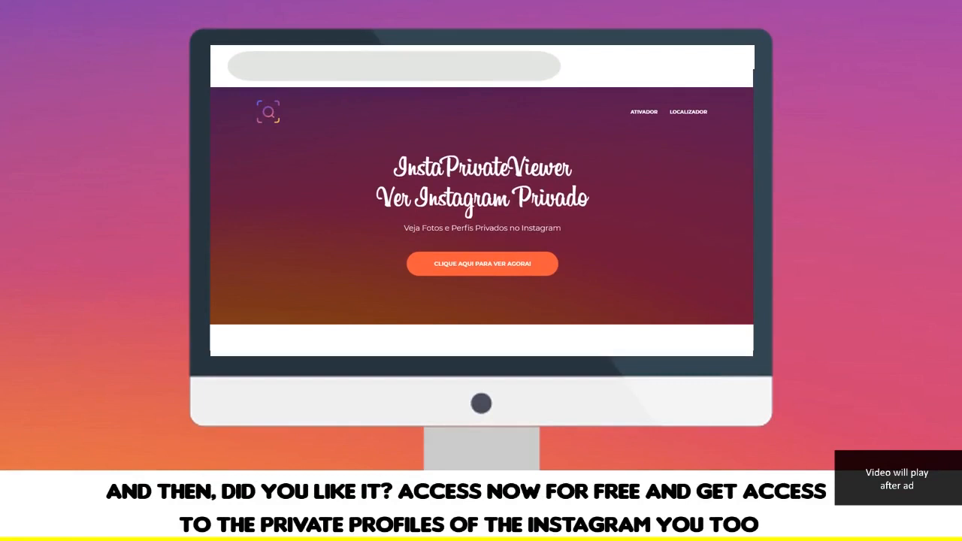
Step: Activate the Crop Overlay on the Times Square photo and bring up the aspect ratio choices
{"action": "type", "text": "www.instaprivateviewer.com"}
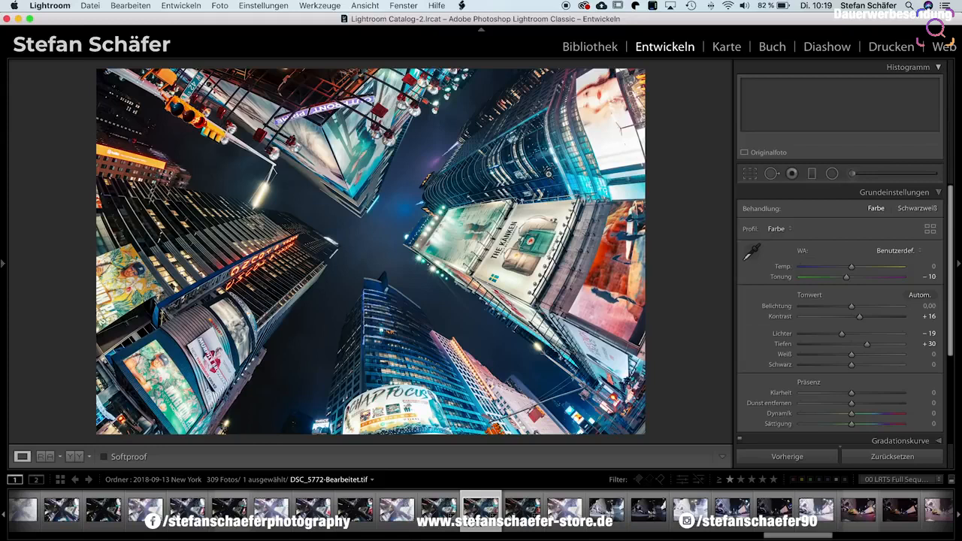
{"action": "left_click", "coordinate": [749, 175]}
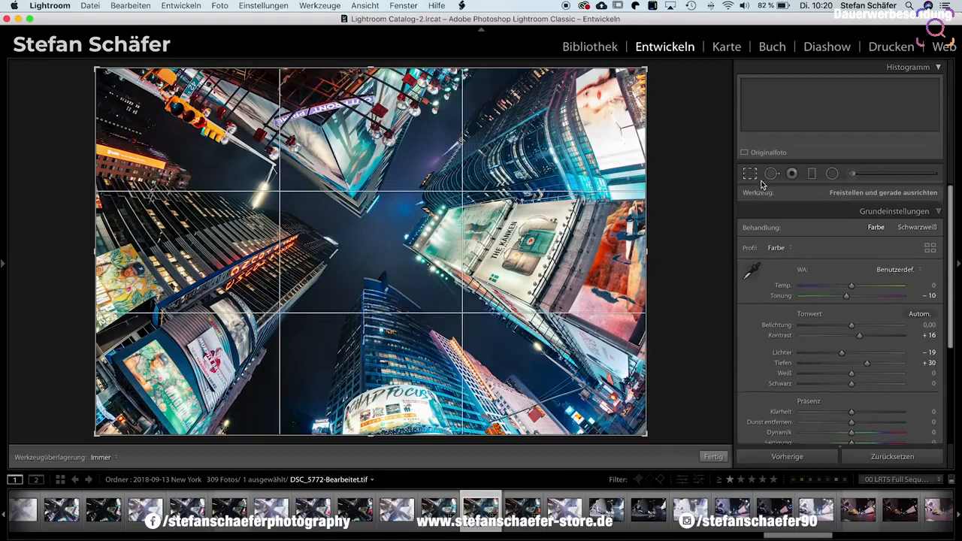
{"action": "left_click", "coordinate": [749, 174]}
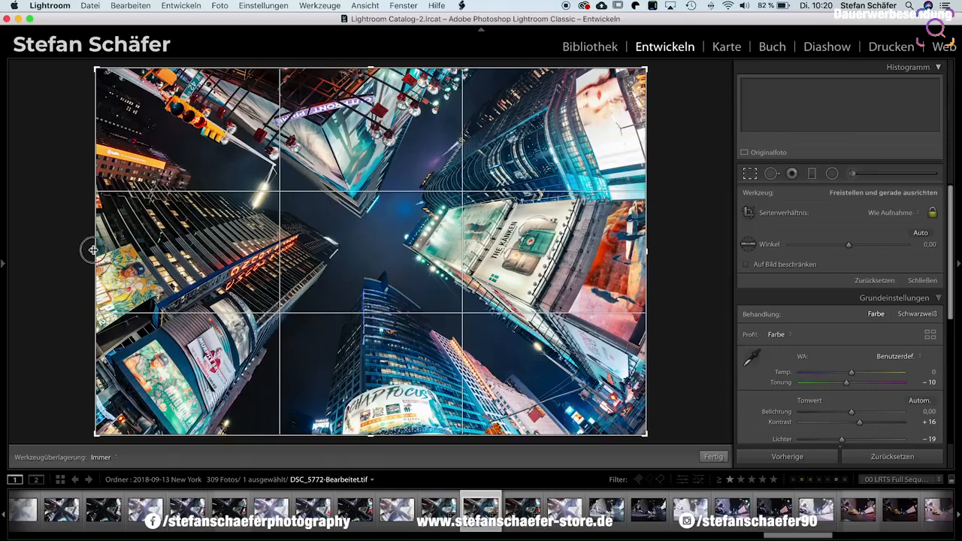
{"action": "left_click", "coordinate": [891, 213]}
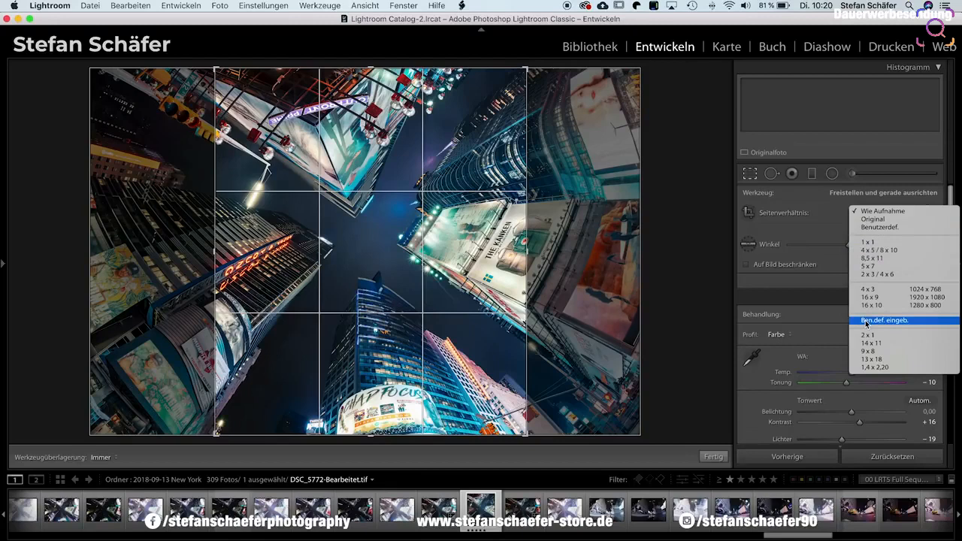
Step: Apply a custom 4 x 5 portrait aspect ratio to the crop
{"action": "left_click", "coordinate": [884, 319]}
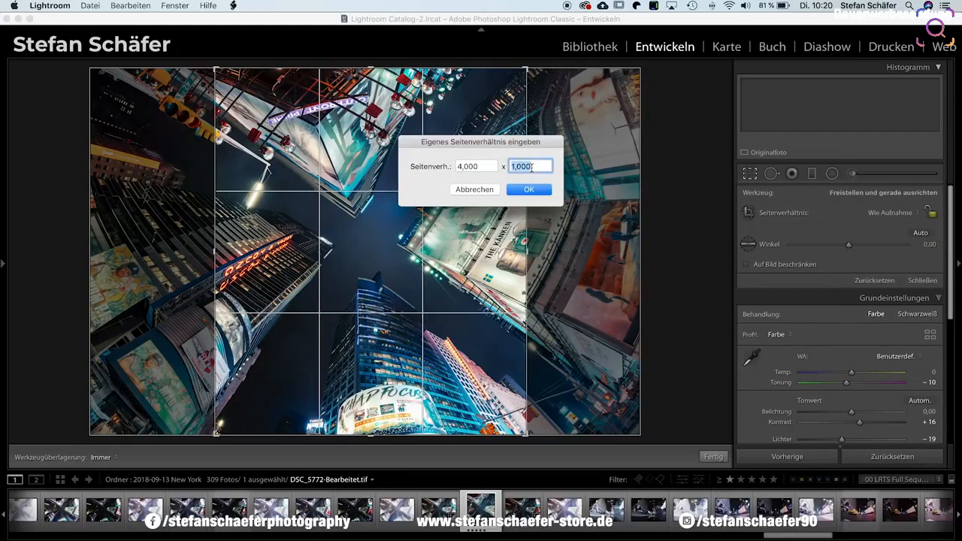
{"action": "left_click", "coordinate": [530, 189]}
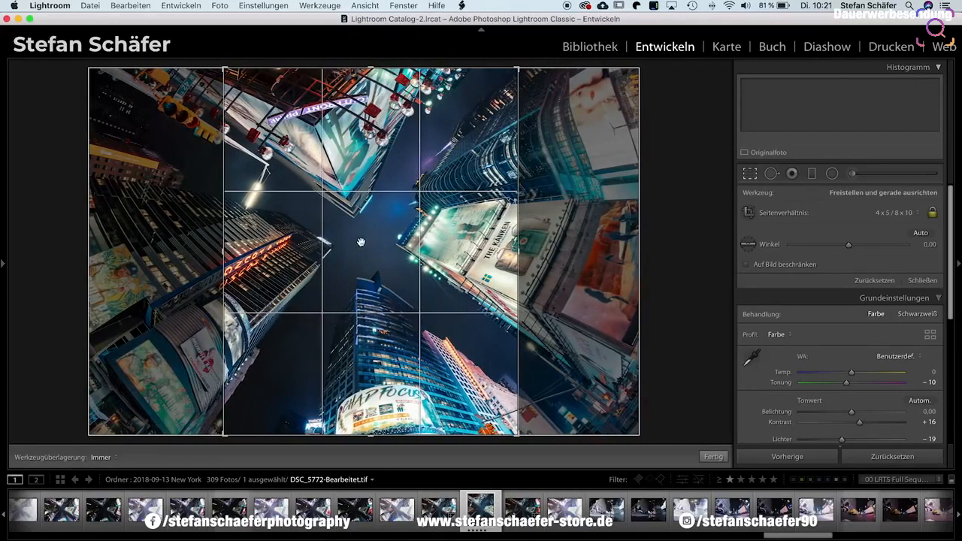
{"action": "left_click", "coordinate": [713, 457]}
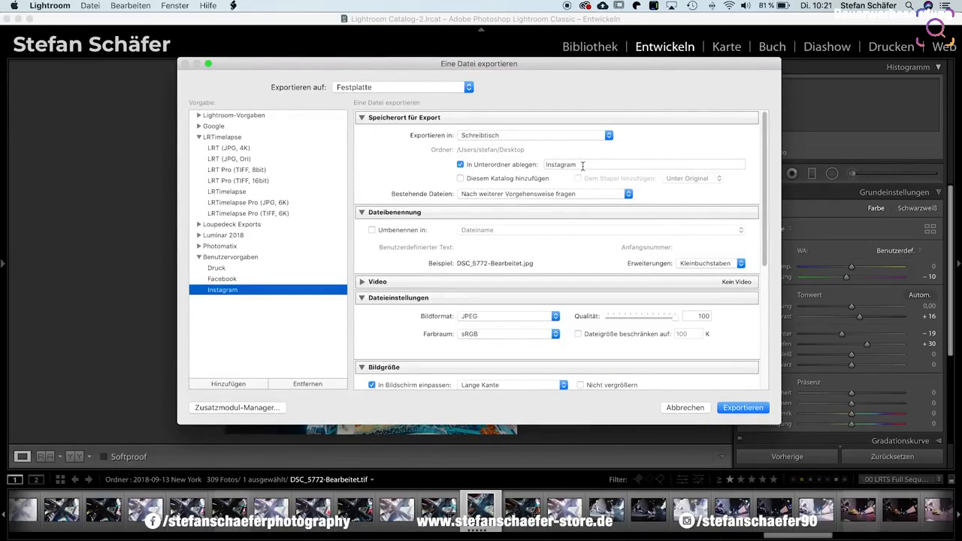
Step: Scroll through the Instagram export preset's 2048-pixel long edge and sharpening settings
{"action": "scroll", "scroll_direction": "down", "scroll_amount": 3}
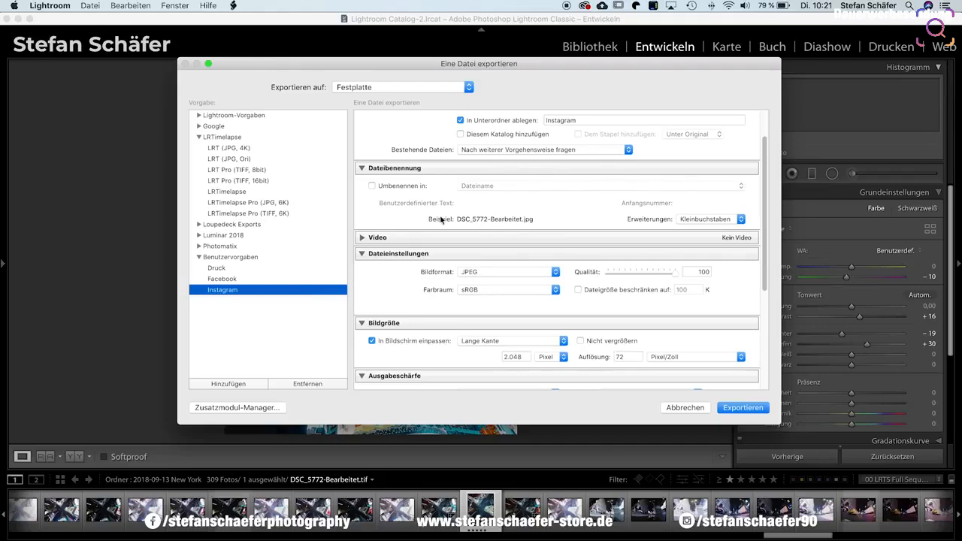
{"action": "scroll", "scroll_direction": "down", "scroll_amount": 3}
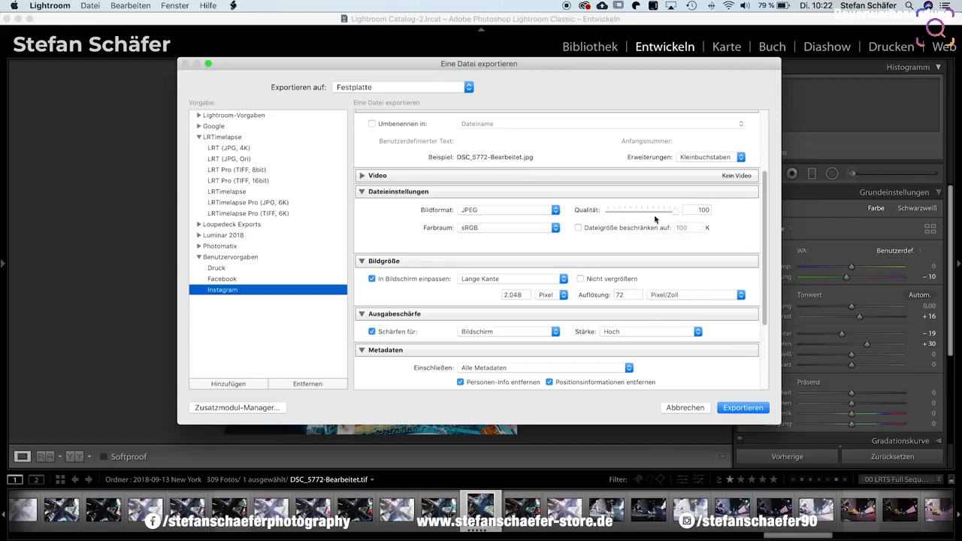
Step: Review the export's 2048 px at 72 ppi resize and high screen sharpening settings
{"action": "scroll", "scroll_direction": "down", "scroll_amount": 3}
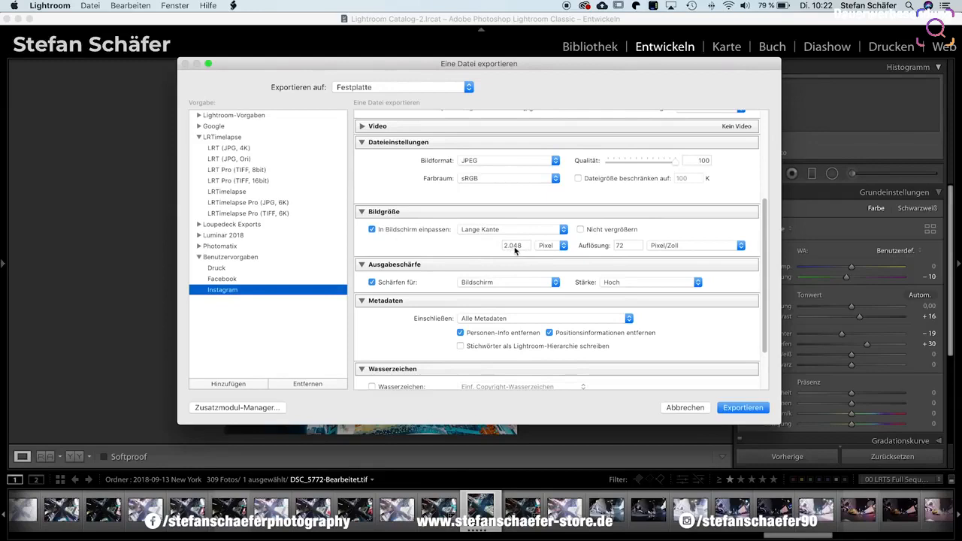
{"action": "mouse_move", "coordinate": [520, 262]}
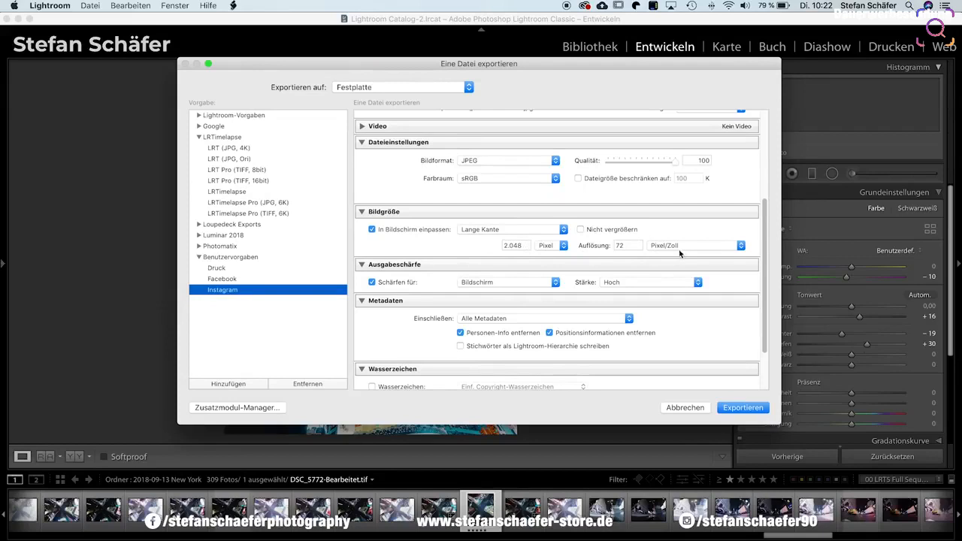
{"action": "mouse_move", "coordinate": [601, 246]}
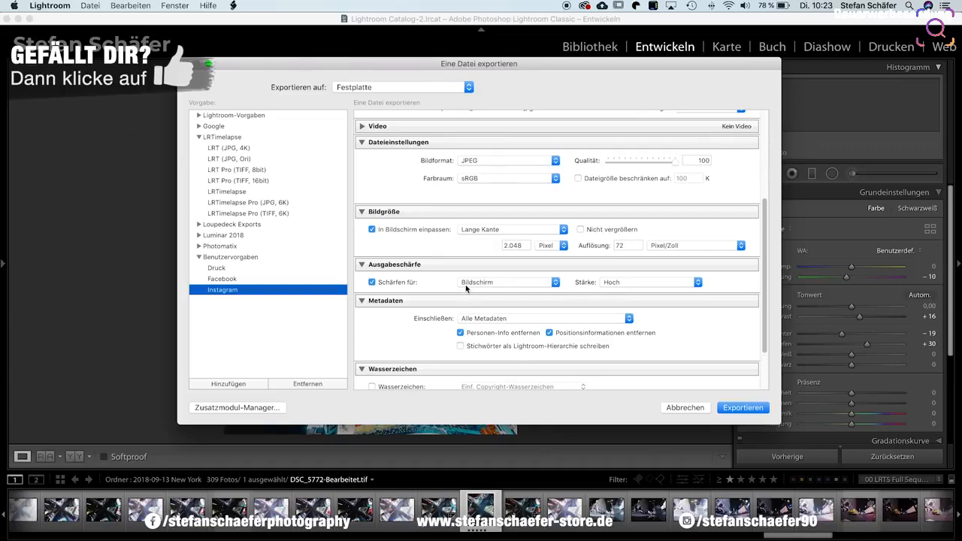
{"action": "scroll", "scroll_direction": "down", "scroll_amount": 3}
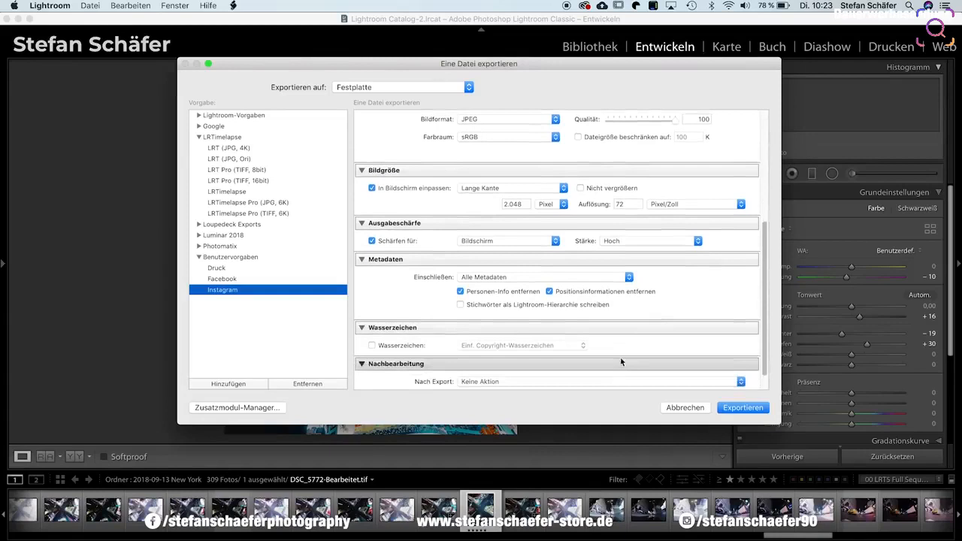
{"action": "scroll", "scroll_direction": "down", "scroll_amount": 3}
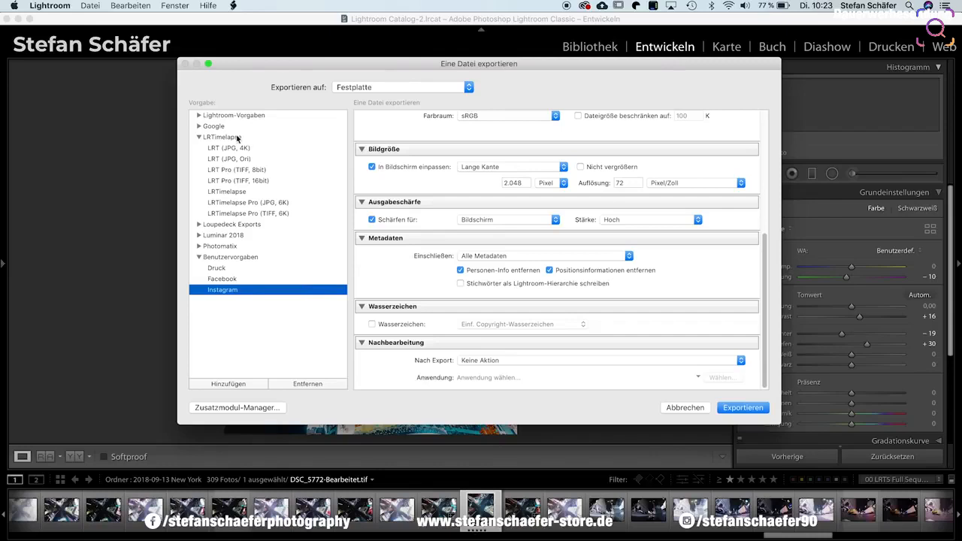
Step: Save the current export settings as a new user preset
{"action": "left_click", "coordinate": [229, 383]}
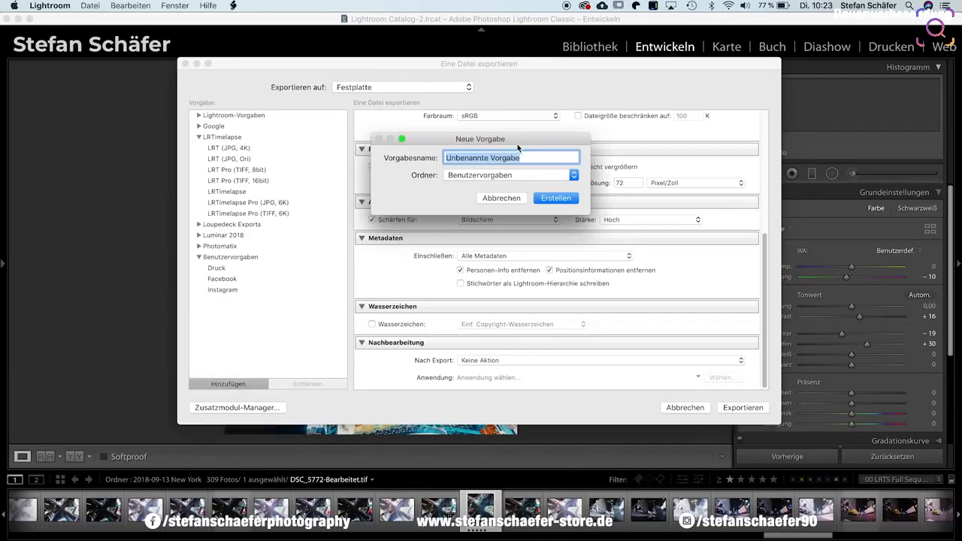
{"action": "left_click", "coordinate": [503, 198]}
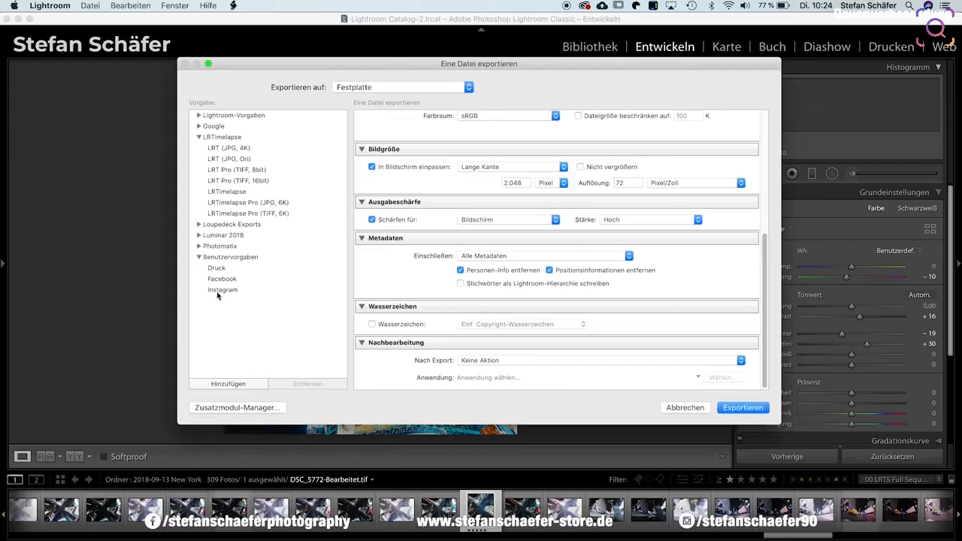
{"action": "mouse_move", "coordinate": [233, 277]}
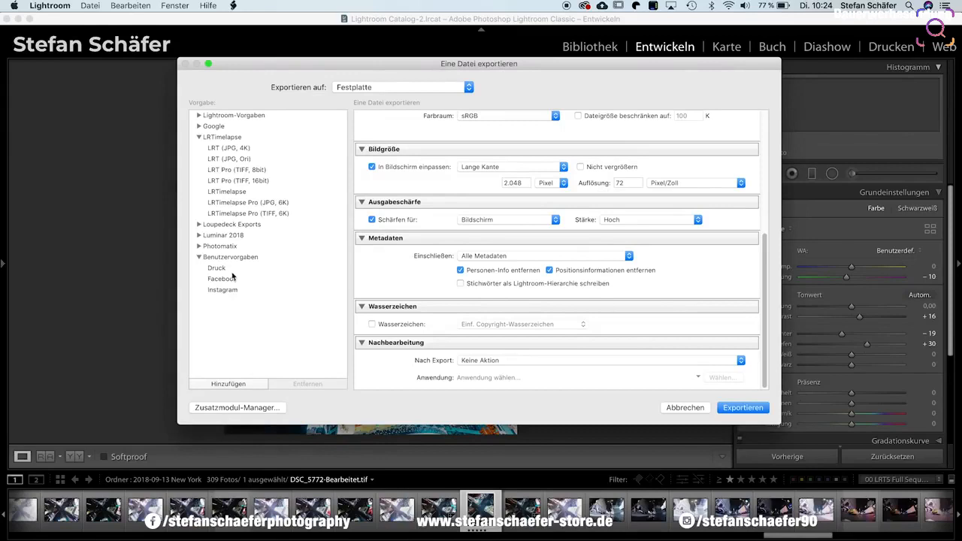
Step: Load the Druck preset, then the Instagram preset to confirm its settings are recalled
{"action": "left_click", "coordinate": [216, 268]}
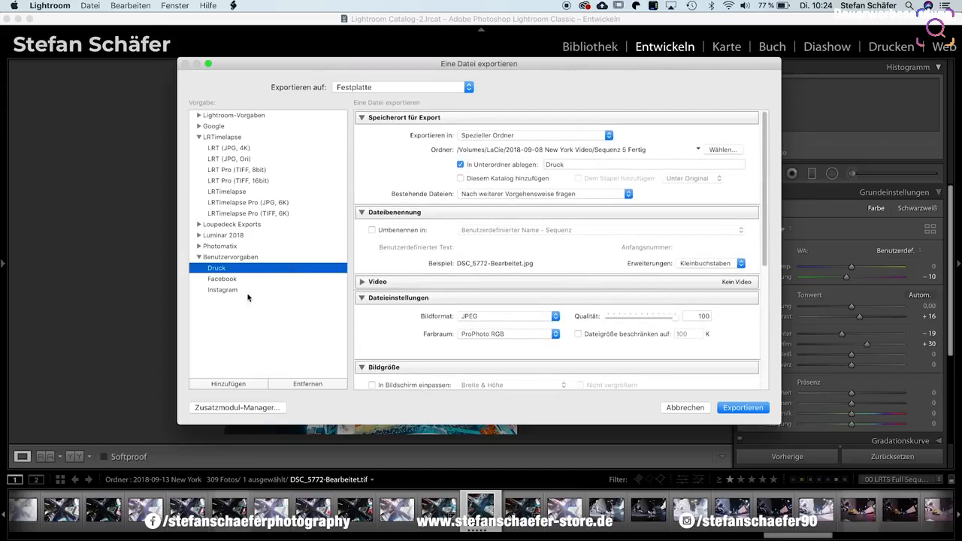
{"action": "left_click", "coordinate": [222, 289]}
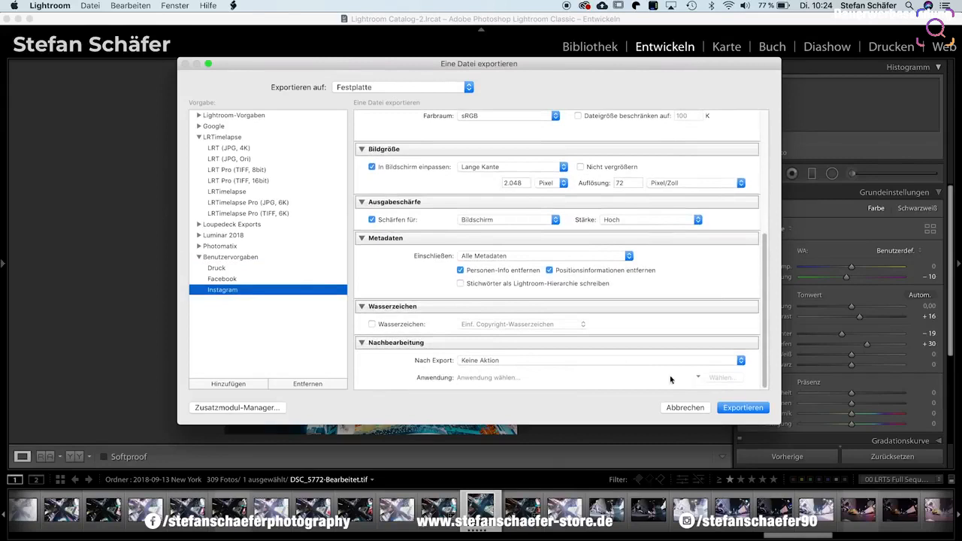
{"action": "left_click", "coordinate": [743, 407]}
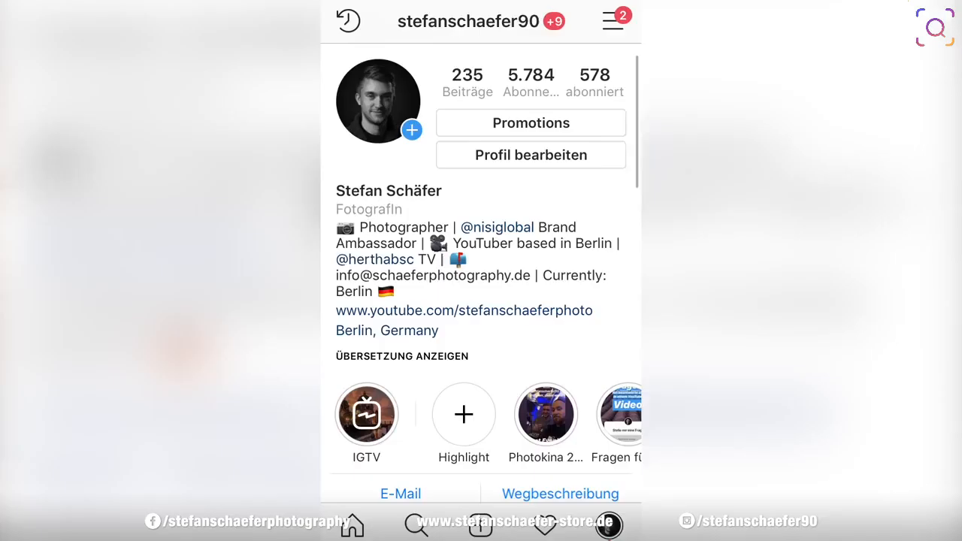
Step: Scroll the Instagram profile down to the post grid with the fisheye skyscraper photo
{"action": "scroll", "scroll_direction": "down", "scroll_amount": 3}
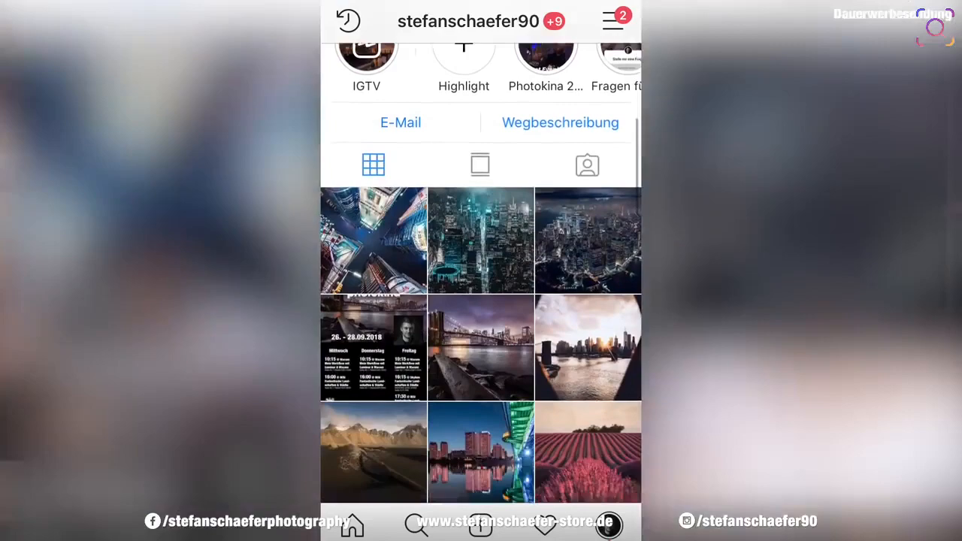